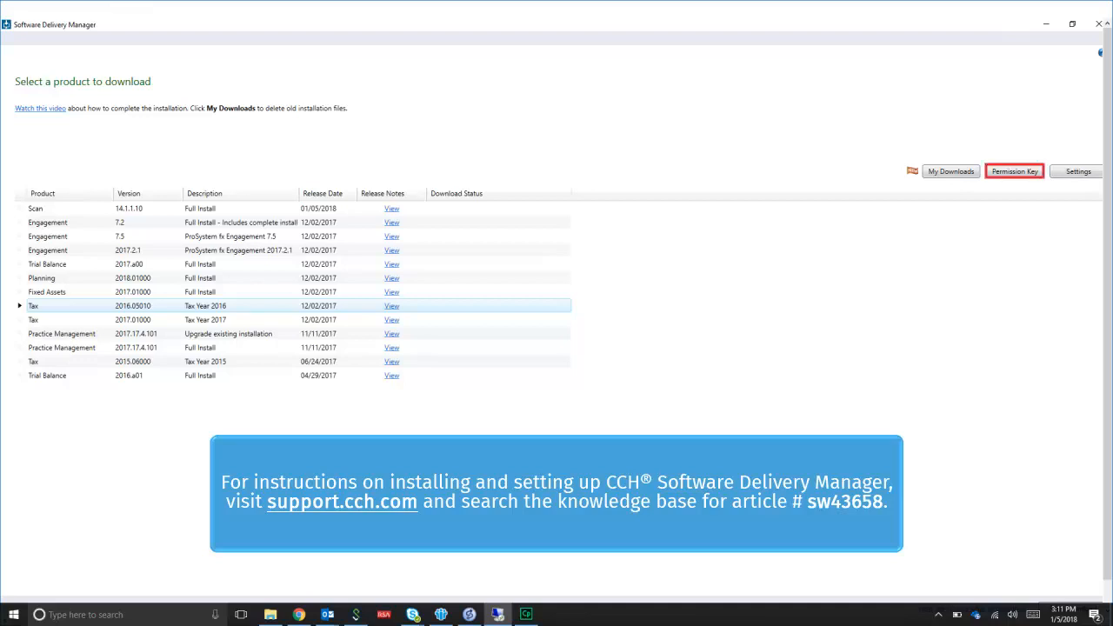
Copy all five downloaded permission key files from the PermKey folder.
left_click(1015, 170)
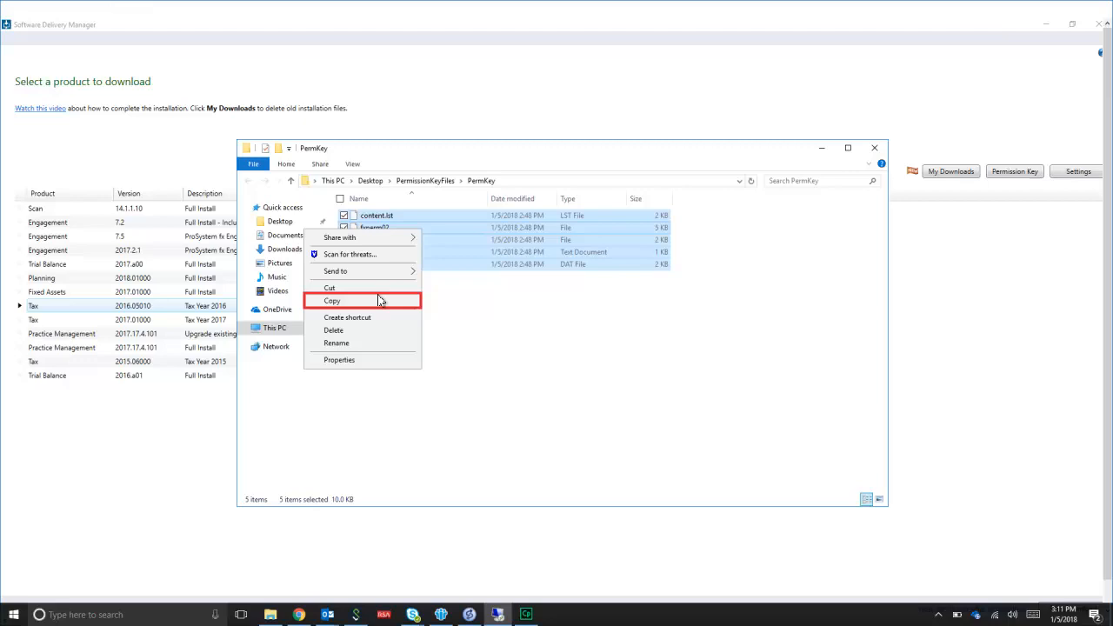
left_click(332, 300)
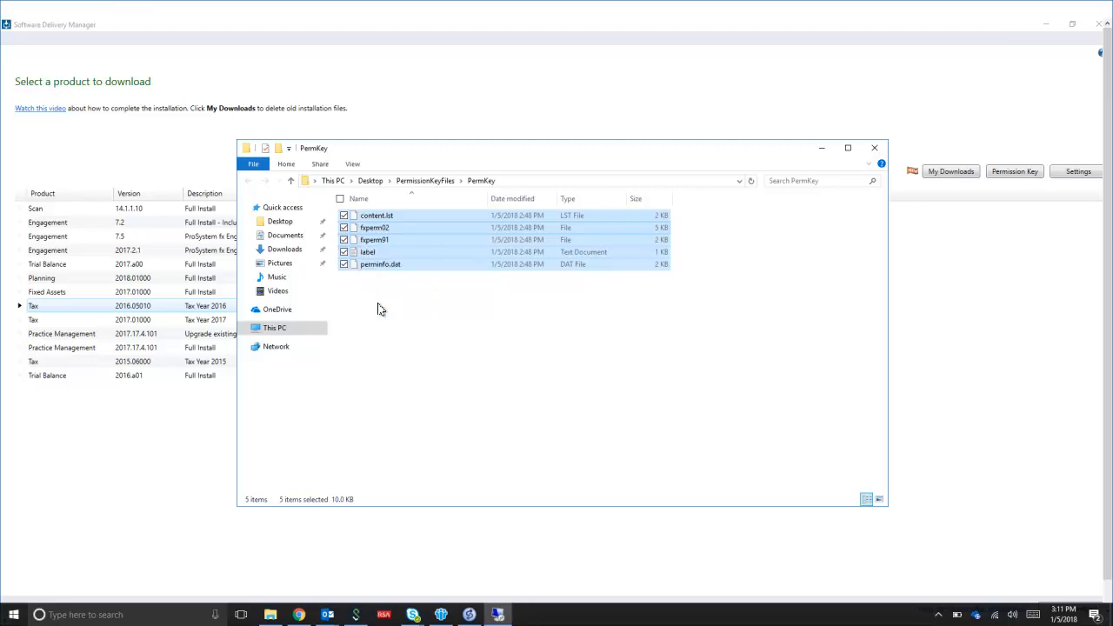
Navigate from This PC through Windows (C:), cpas and vpm to the permkey folder.
left_click(275, 327)
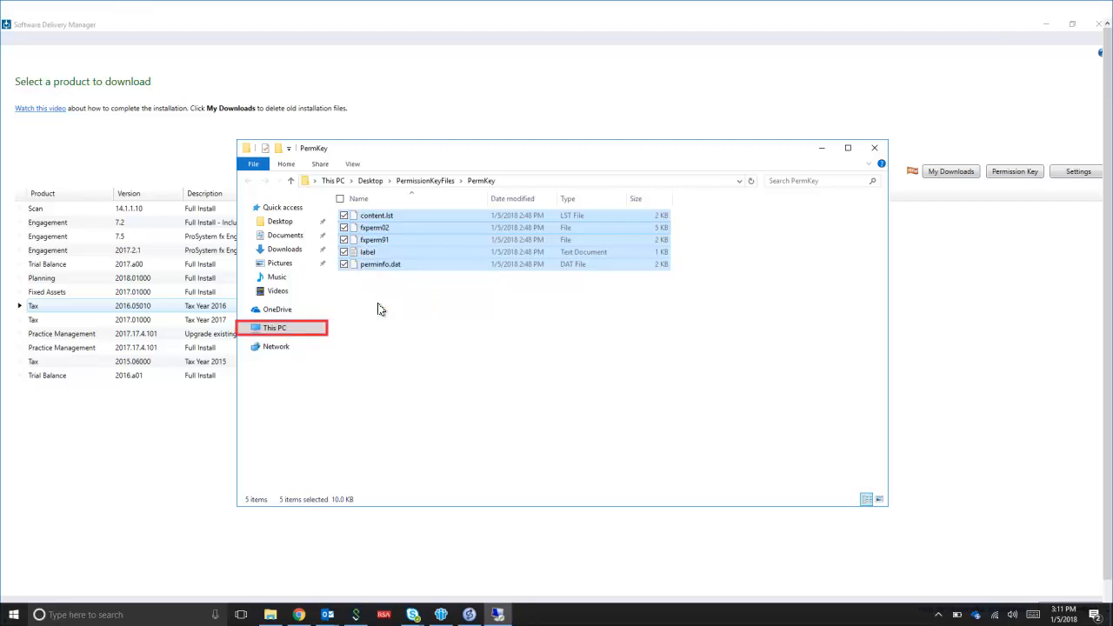
mouse_move(310, 310)
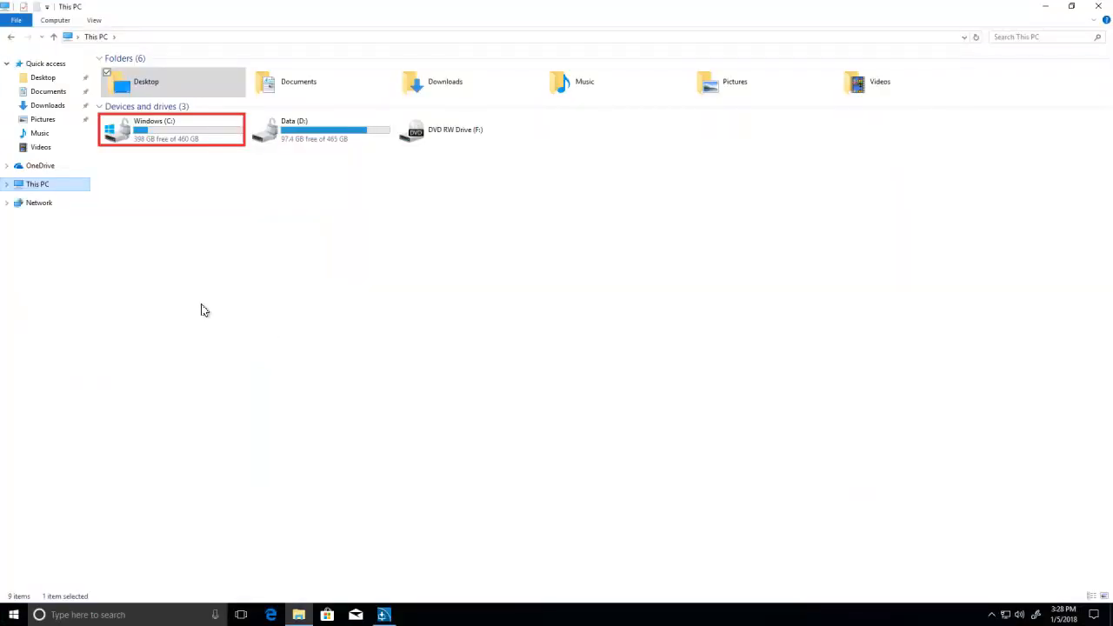
double_click(170, 129)
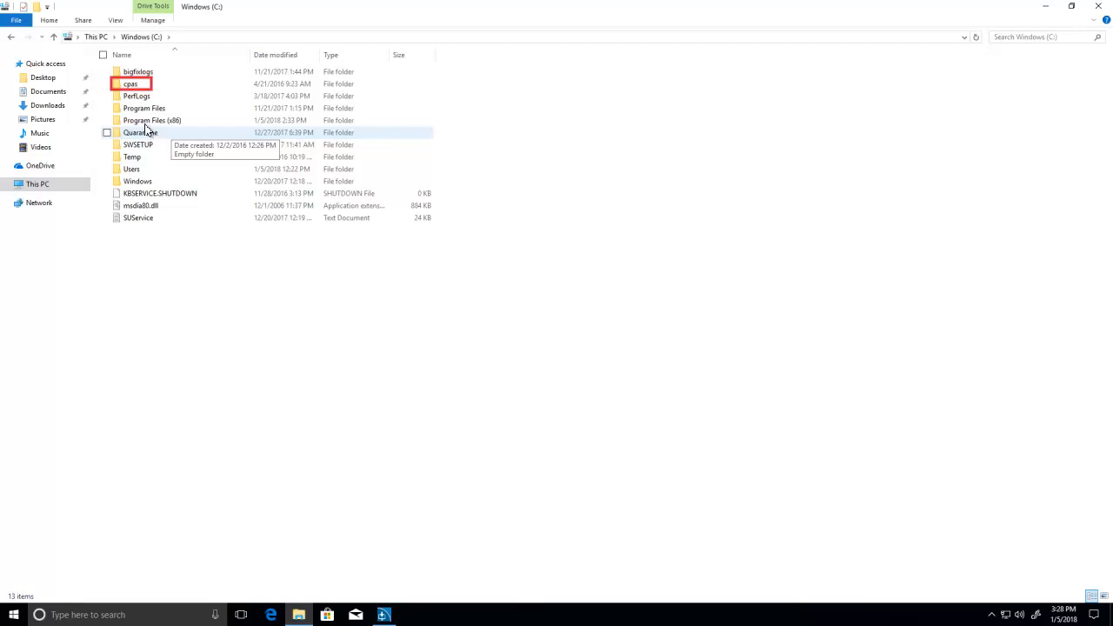
double_click(128, 83)
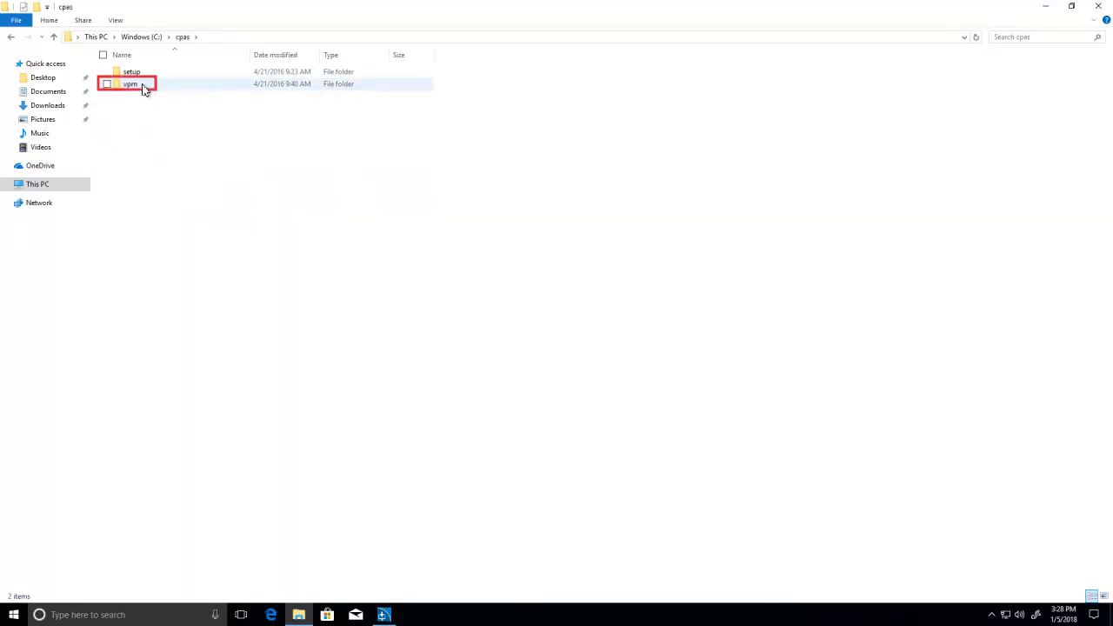
double_click(130, 83)
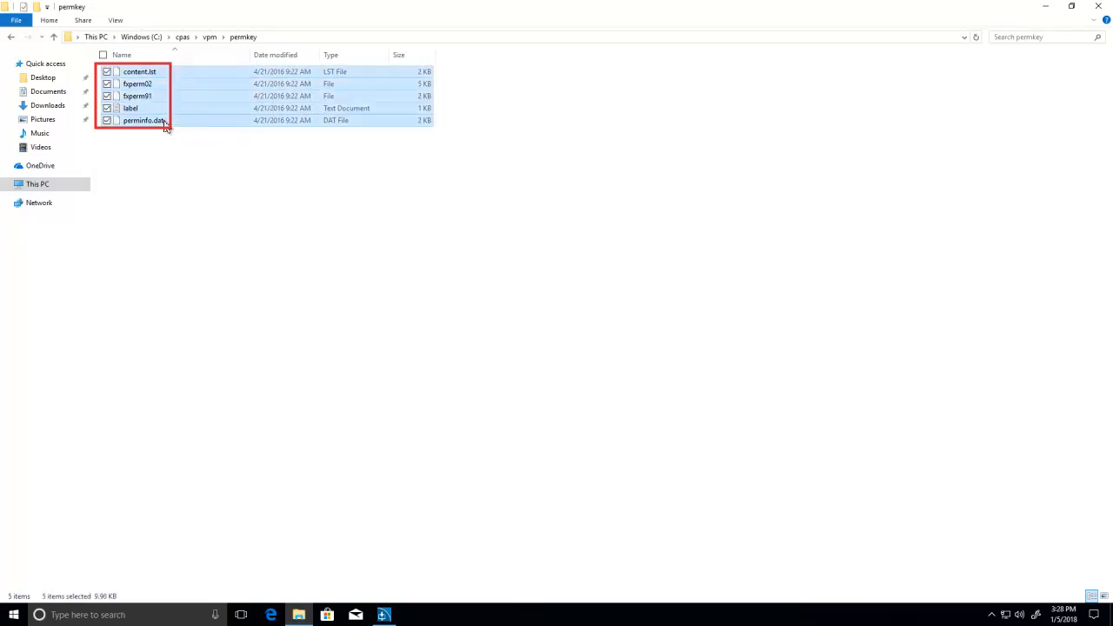
mouse_move(177, 111)
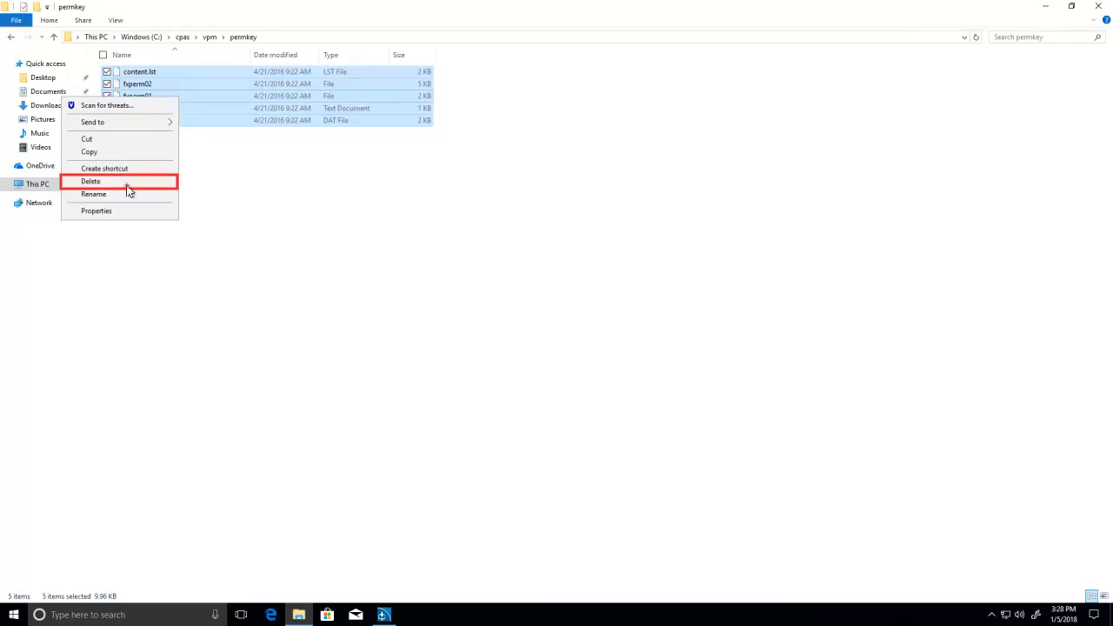
Delete the old key files and paste in the five new ones dated 1/5/2018.
left_click(90, 181)
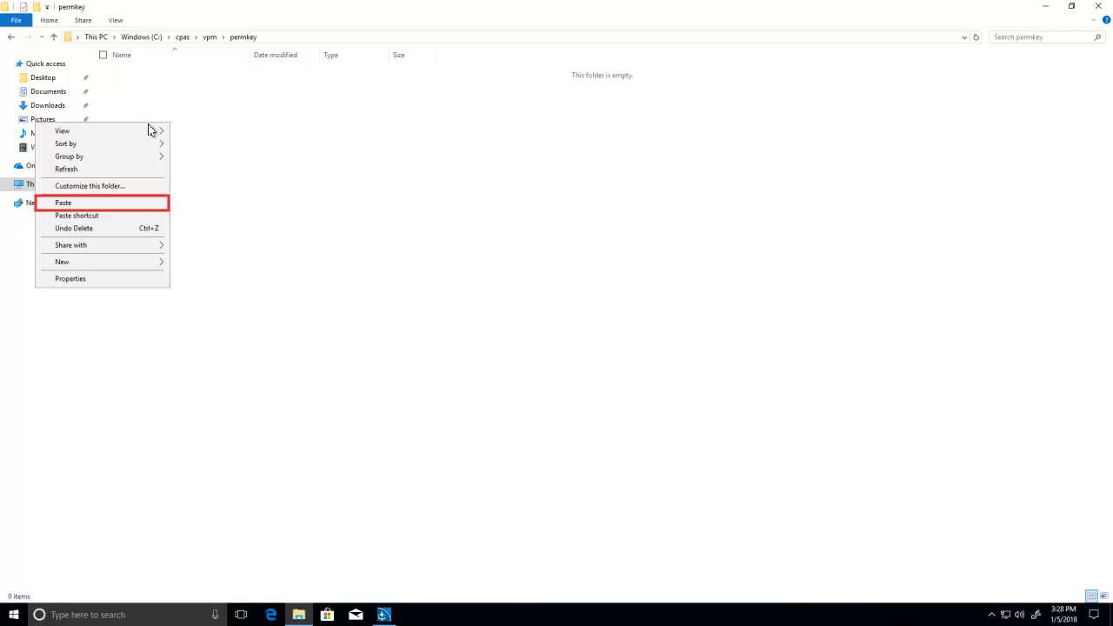
left_click(63, 202)
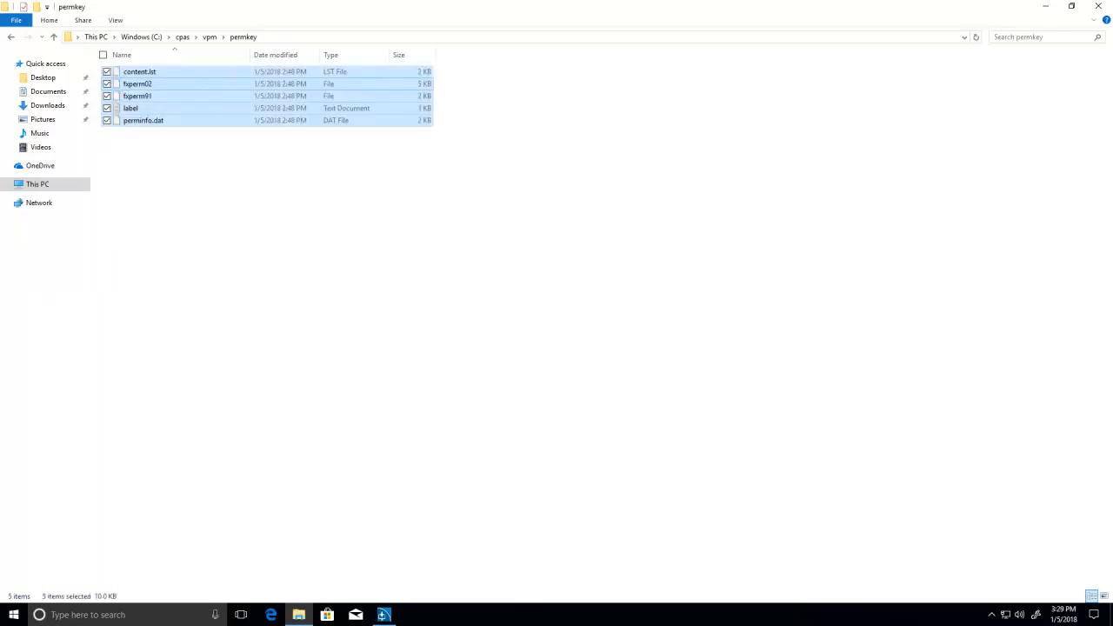